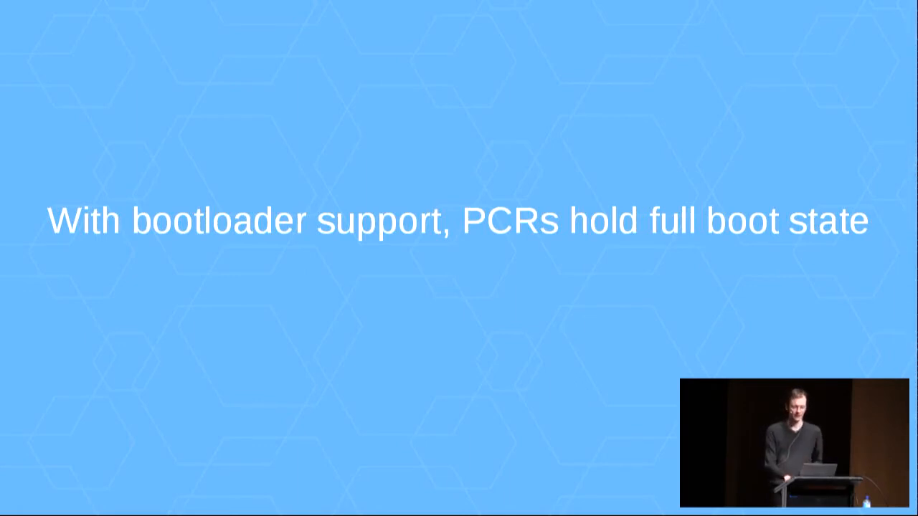
pyautogui.press('right')
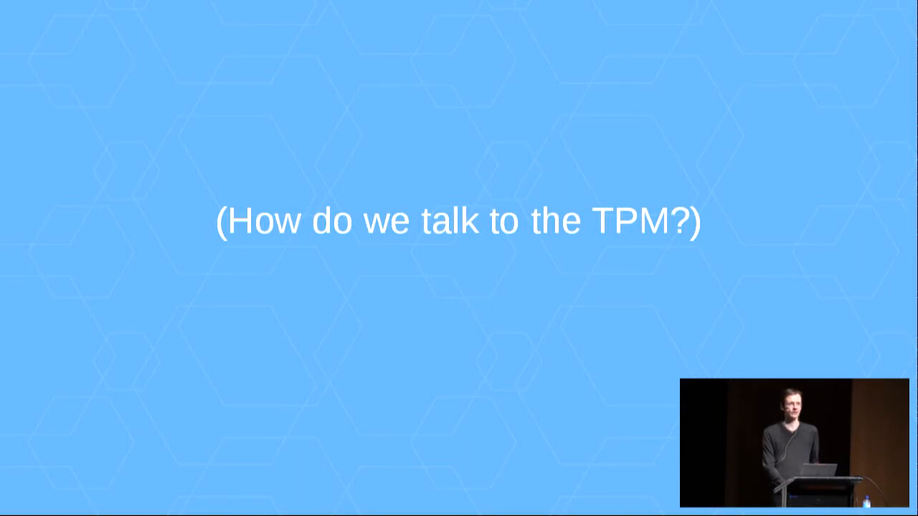
pyautogui.press('right')
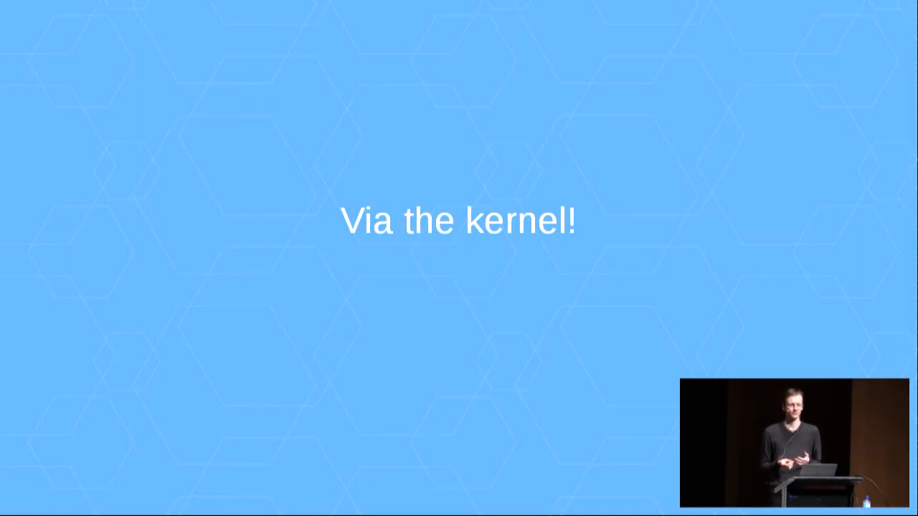
pyautogui.press('Right')
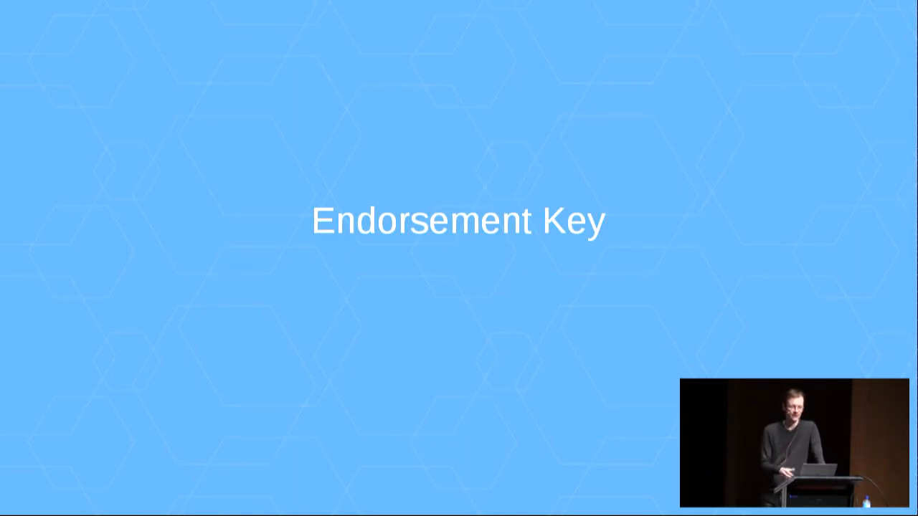
pyautogui.press('Right')
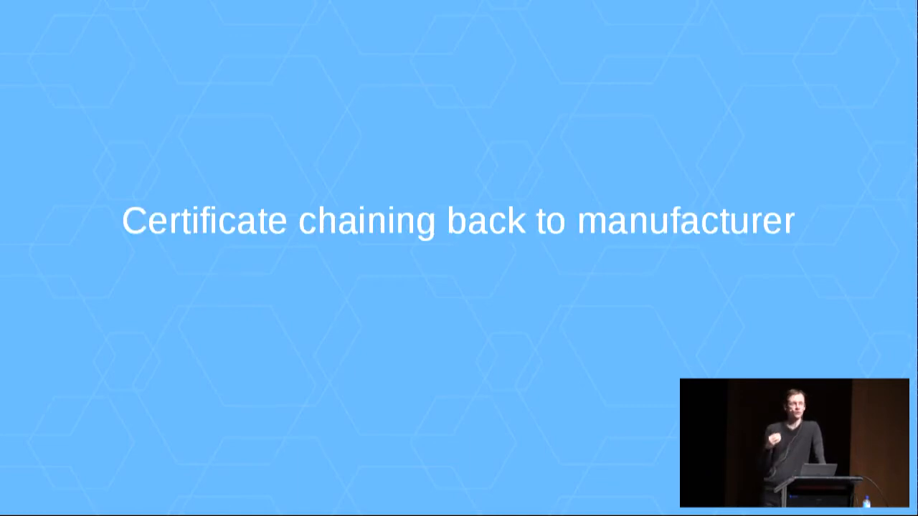